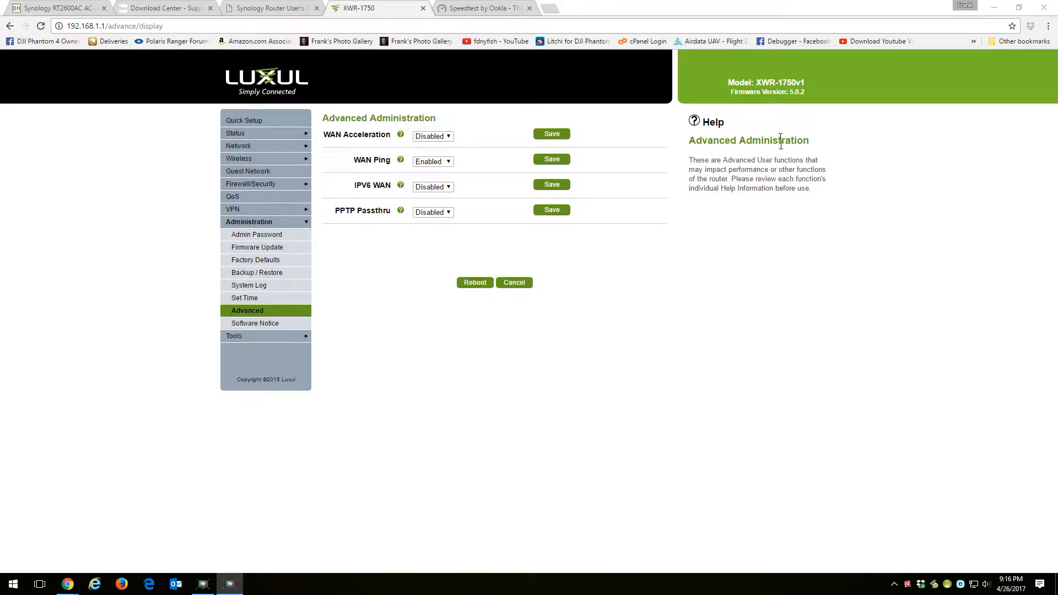
{"action": "mouse_move", "coordinate": [786, 93]}
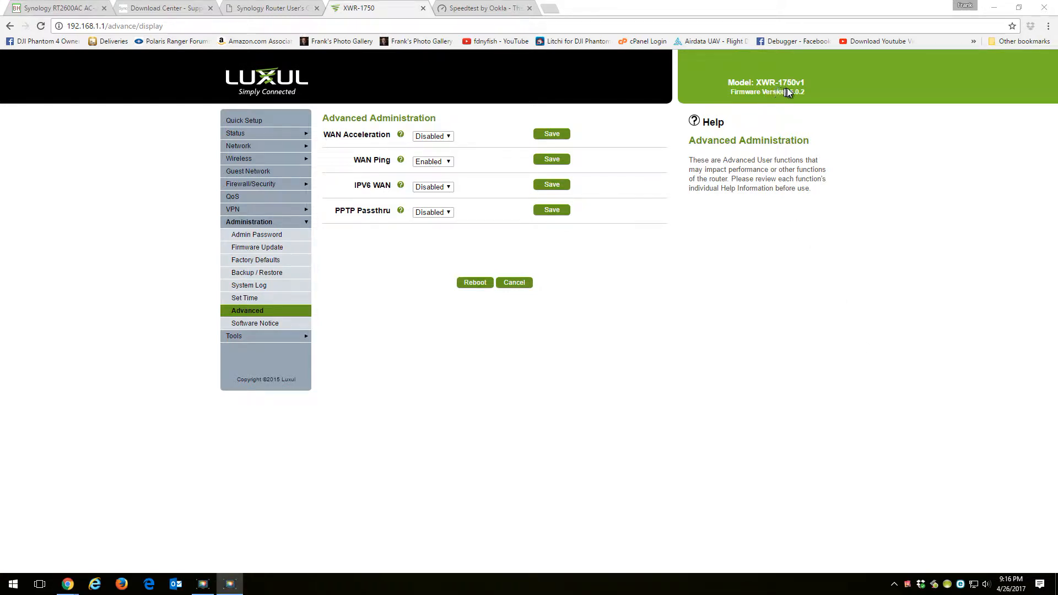
{"action": "mouse_move", "coordinate": [800, 100]}
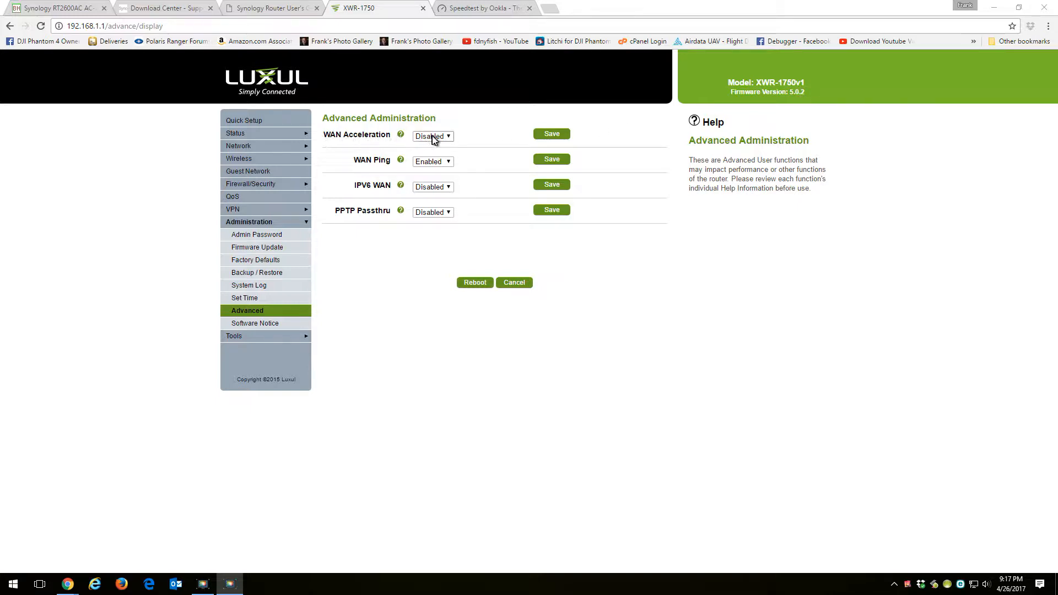
{"action": "mouse_move", "coordinate": [497, 143]}
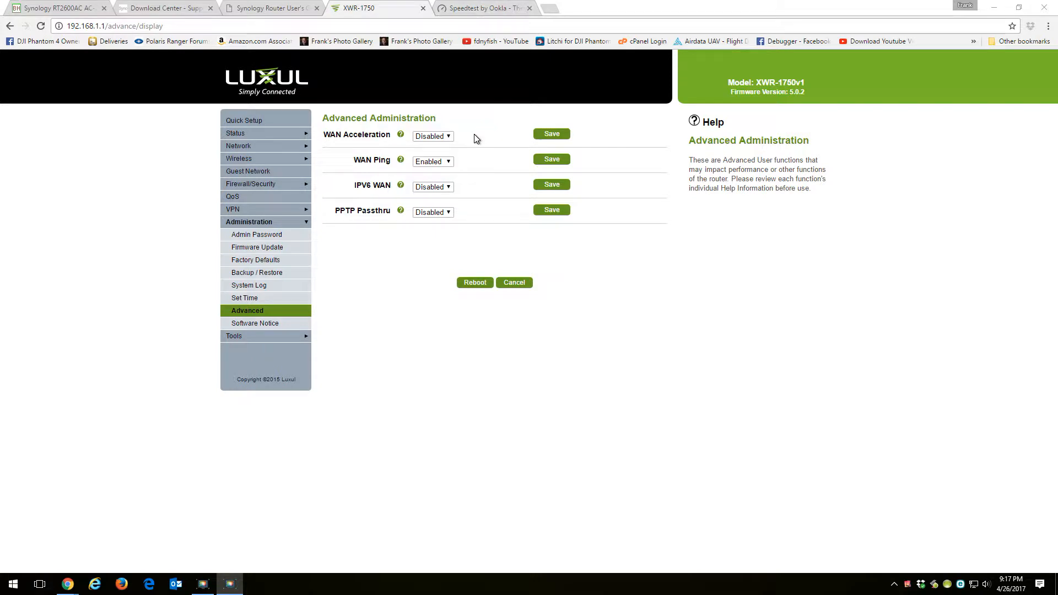
{"action": "mouse_move", "coordinate": [473, 141]}
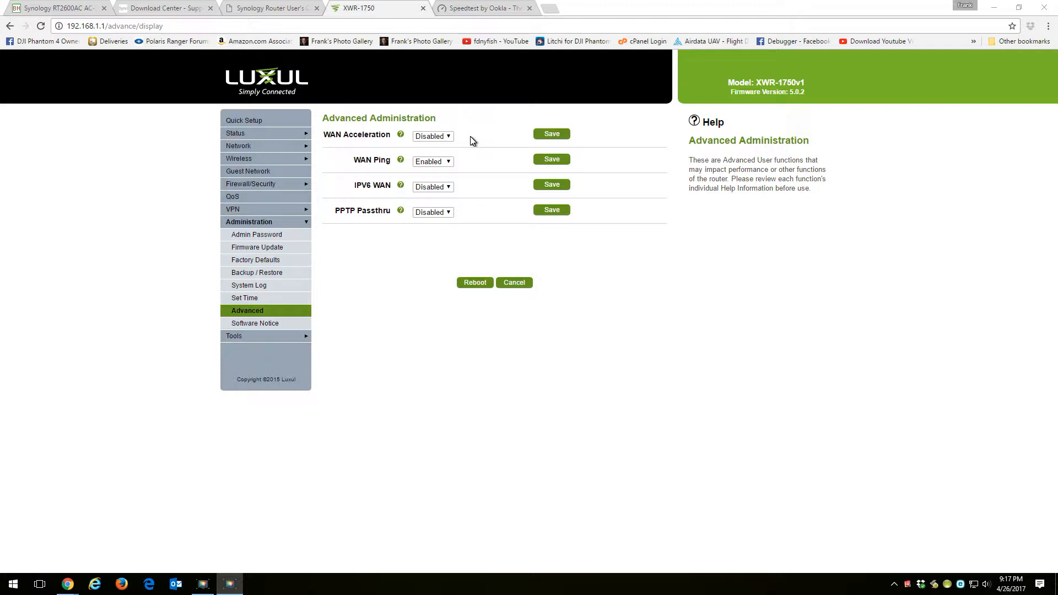
{"action": "mouse_move", "coordinate": [432, 136]}
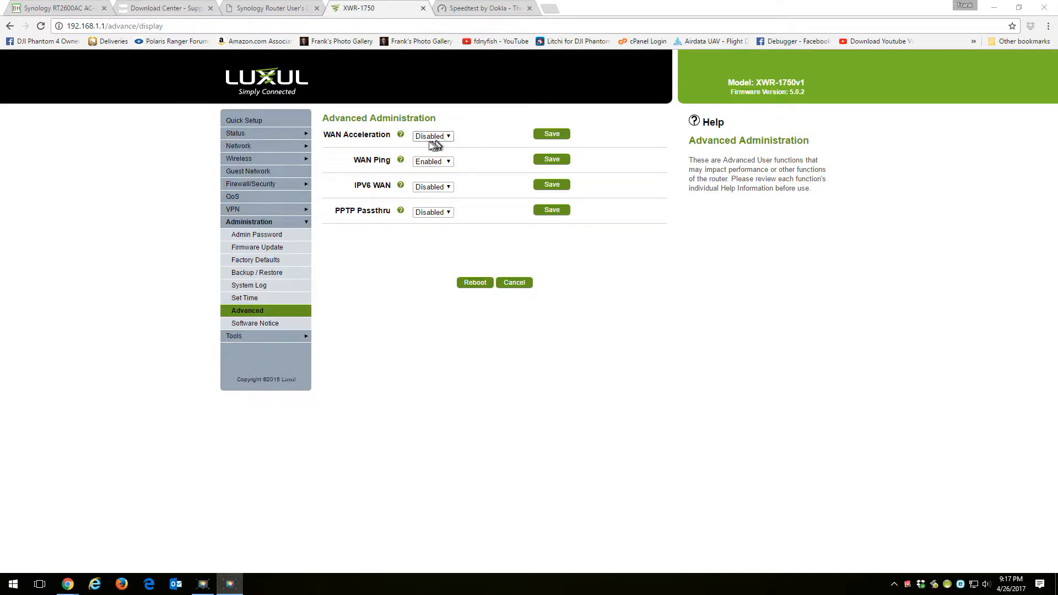
{"action": "mouse_move", "coordinate": [596, 330]}
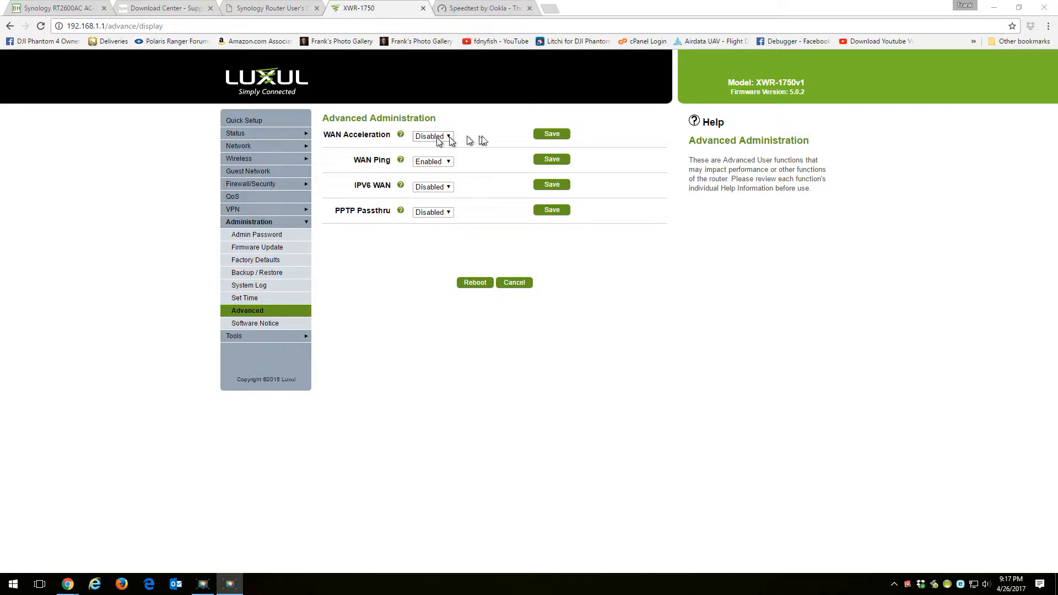
Leave WAN Acceleration Disabled and bring up the Speedtest by Ookla page
{"action": "left_click", "coordinate": [483, 8]}
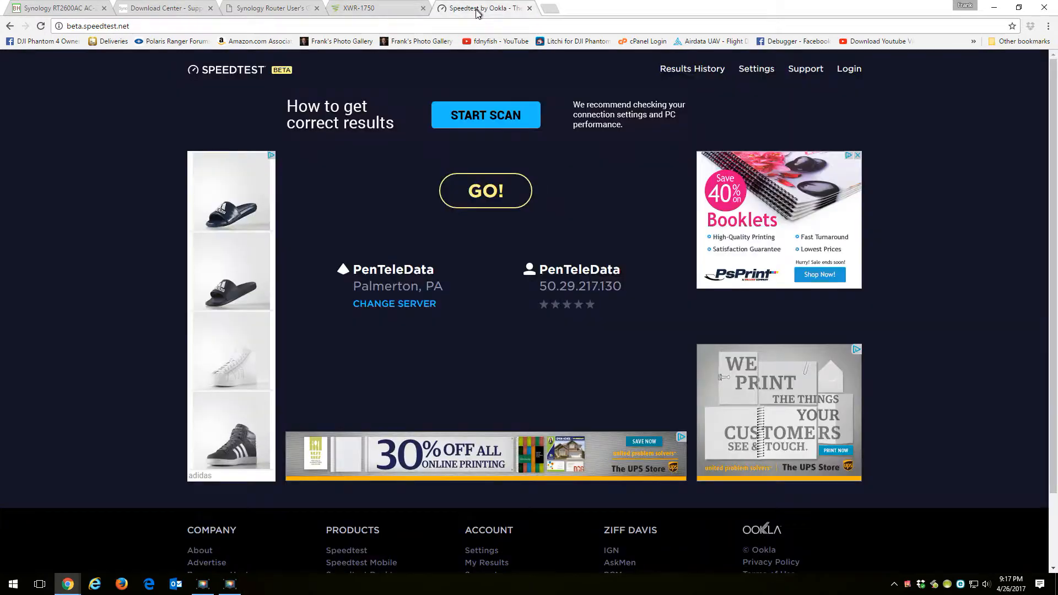
Run a baseline speed test: 9 ms ping, 98.61 Mbps download
{"action": "left_click", "coordinate": [485, 190]}
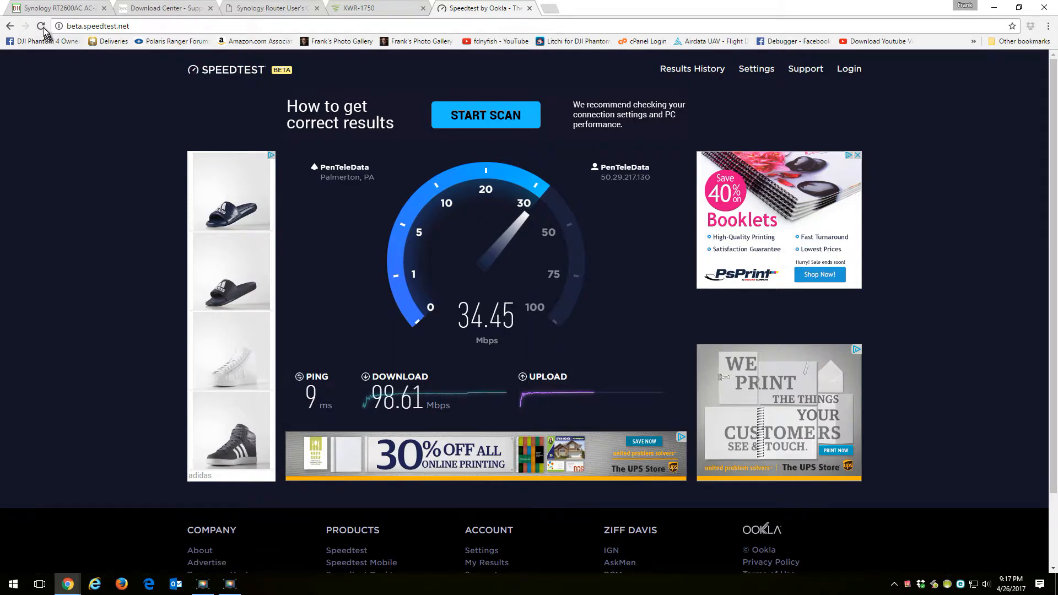
Set WAN Acceleration to Enabled on the router's Advanced Administration page and save it
{"action": "left_click", "coordinate": [375, 8]}
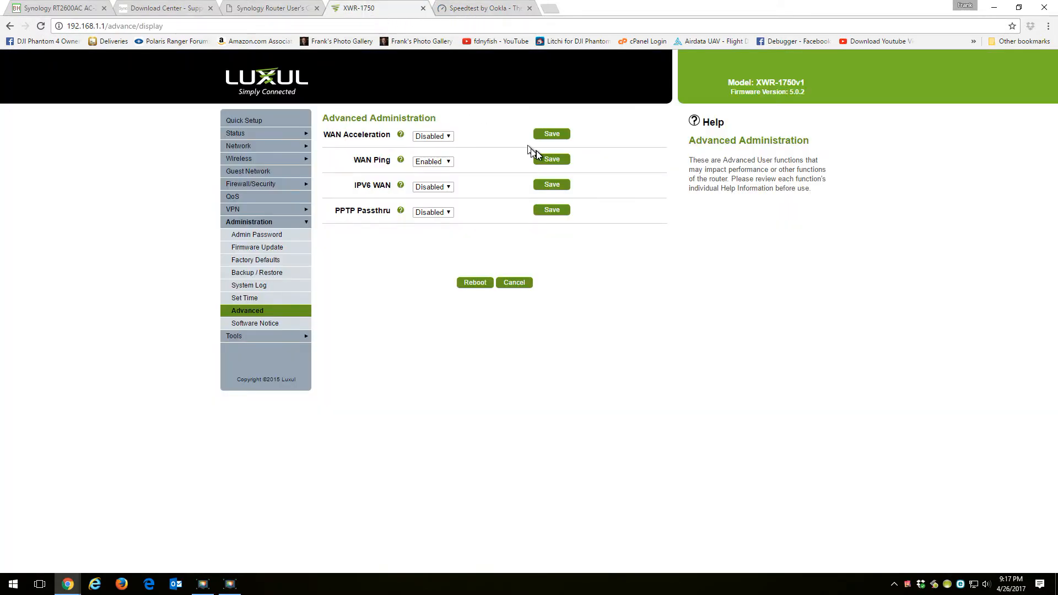
{"action": "left_click", "coordinate": [432, 136]}
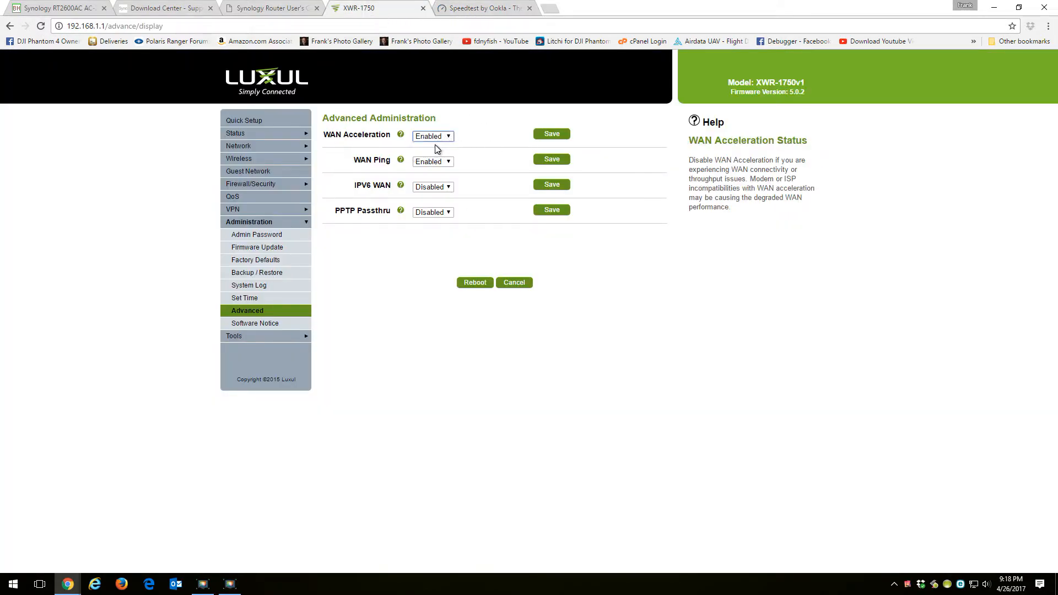
{"action": "left_click", "coordinate": [551, 133]}
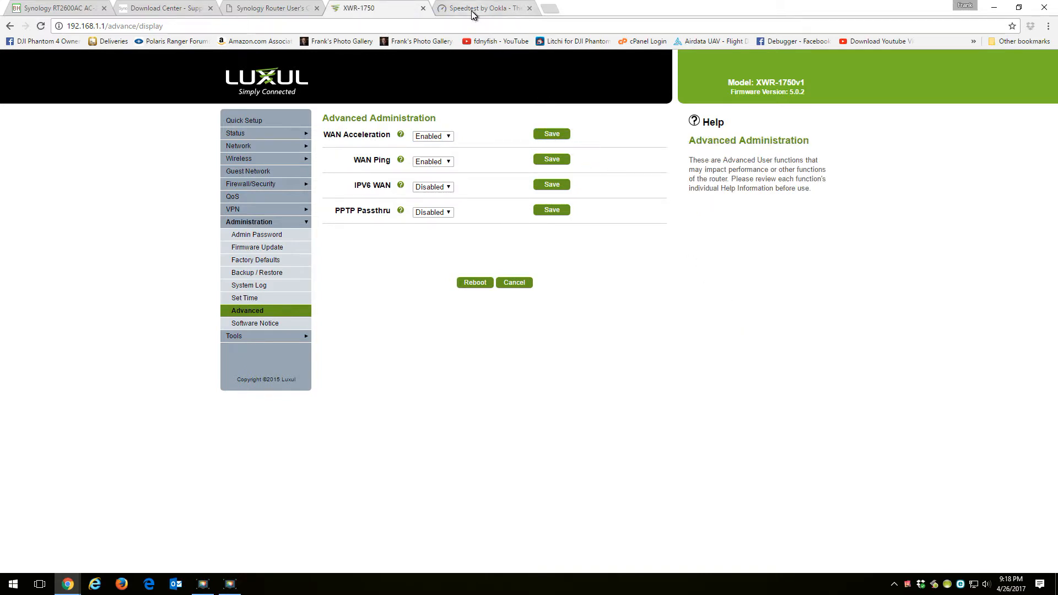
Rerun the speed test with acceleration on: 9 ms ping, about 278 Mbps download
{"action": "left_click", "coordinate": [483, 8]}
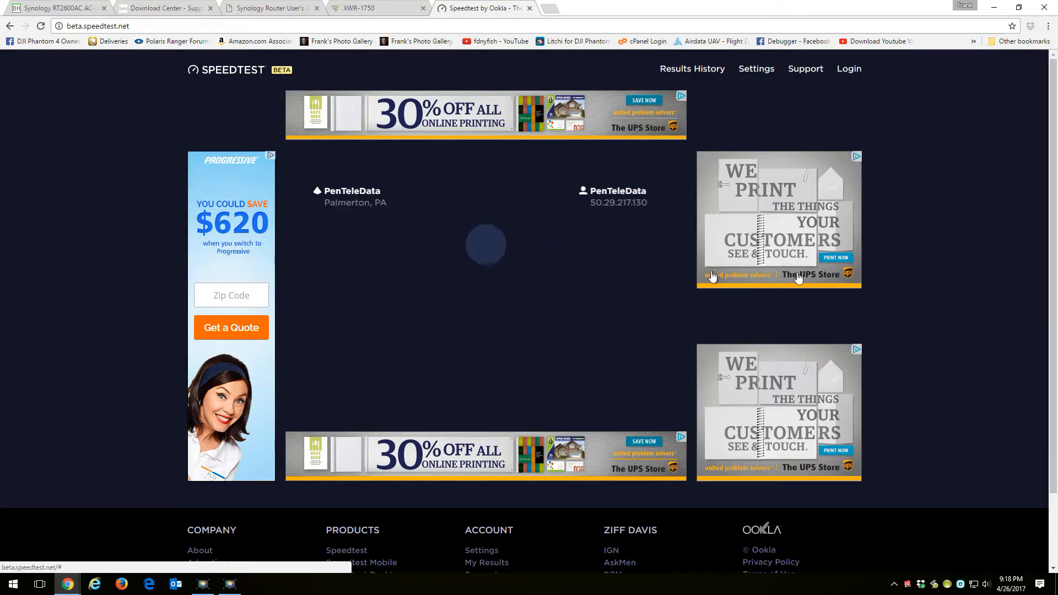
{"action": "left_click", "coordinate": [485, 245]}
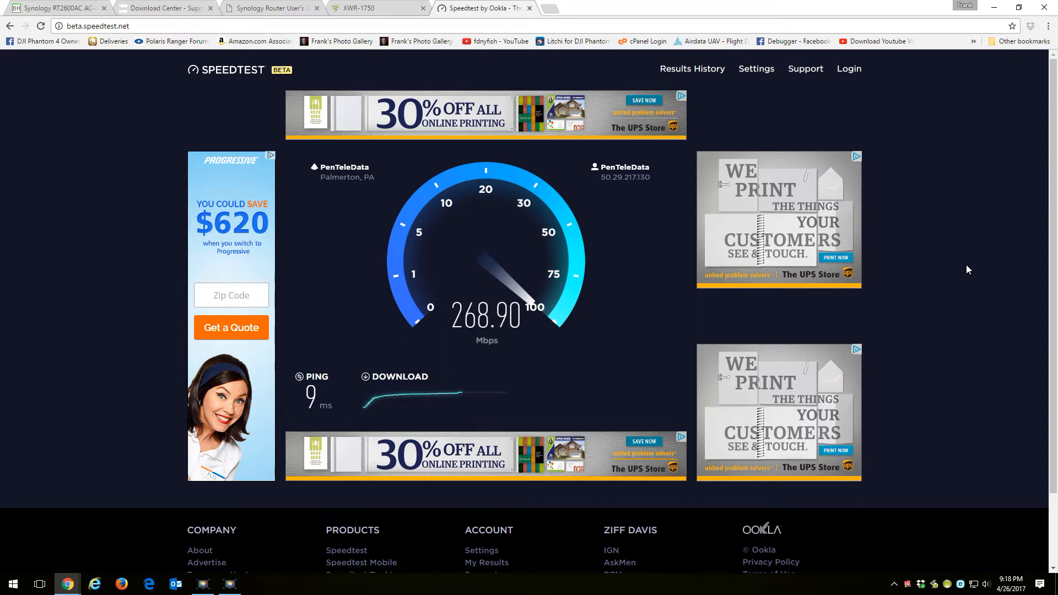
{"action": "mouse_move", "coordinate": [904, 144]}
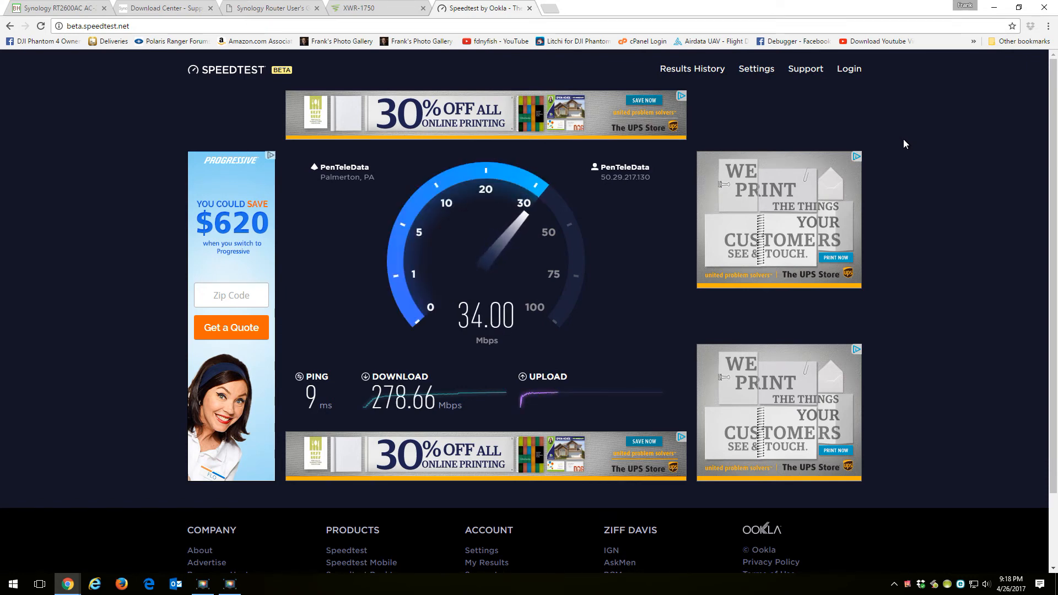
{"action": "mouse_move", "coordinate": [274, 572]}
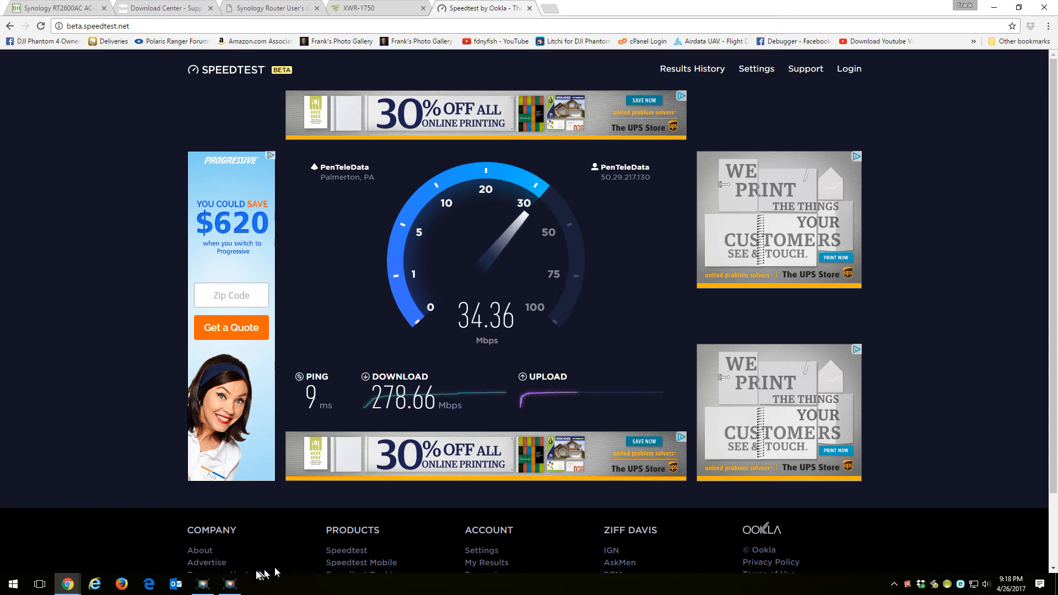